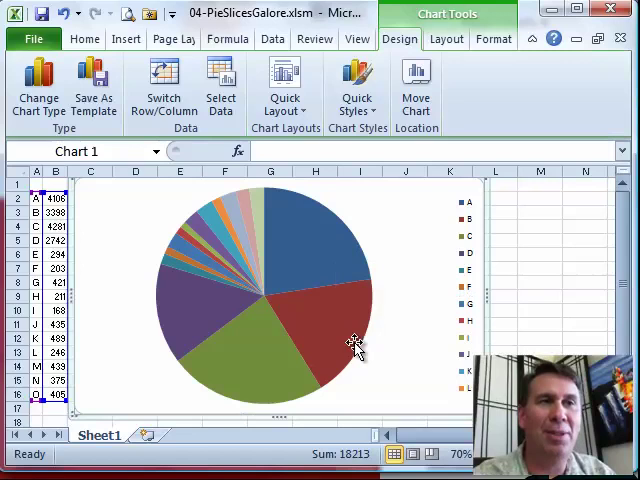
pyautogui.moveTo(207, 281)
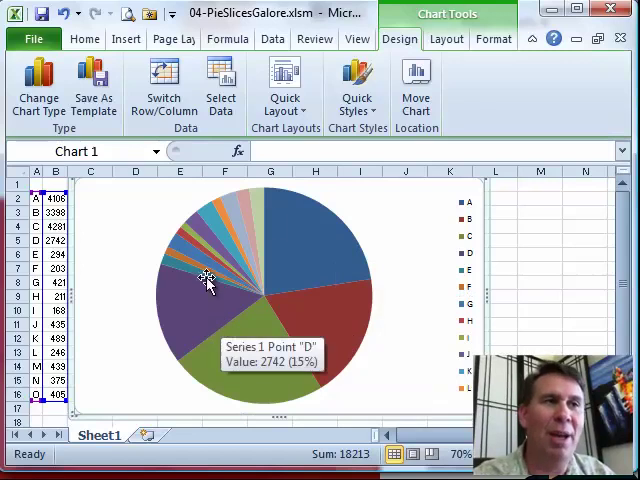
pyautogui.moveTo(188, 276)
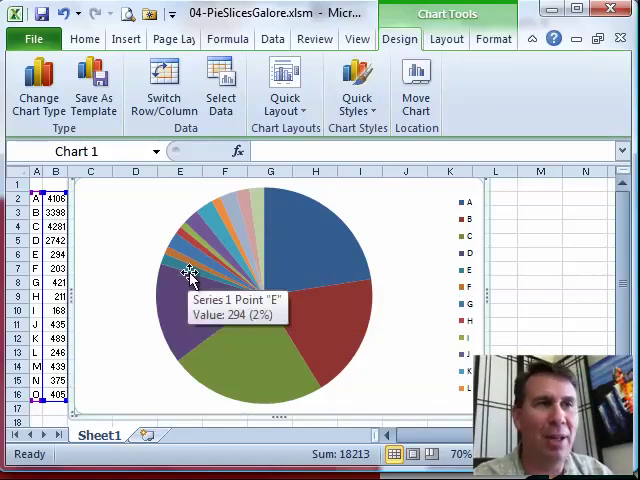
pyautogui.moveTo(317, 248)
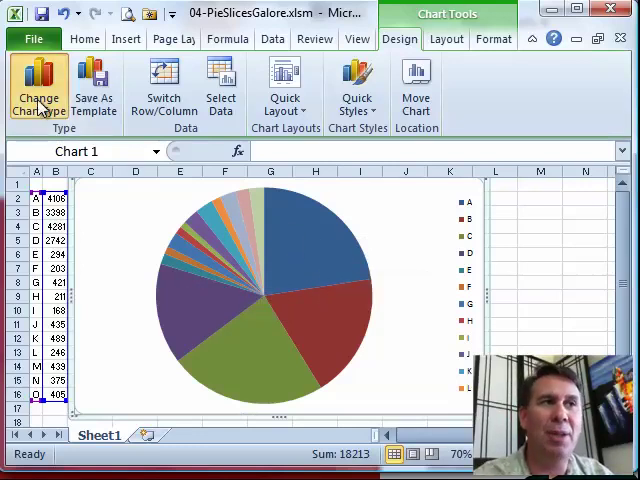
# Change the pie chart to the Bar of Pie type from the Pie category.
pyautogui.click(38, 88)
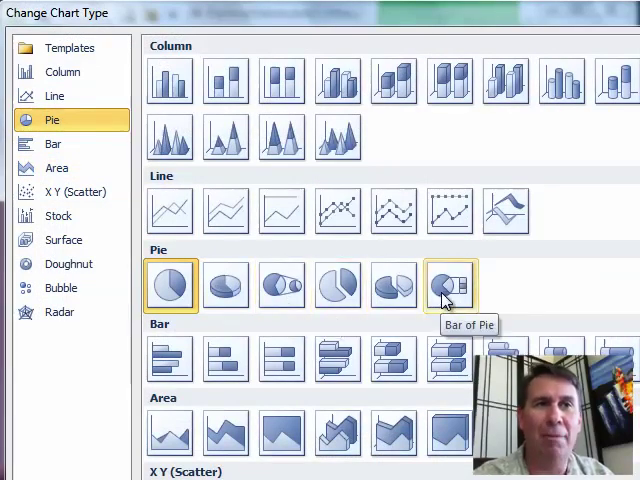
pyautogui.click(450, 287)
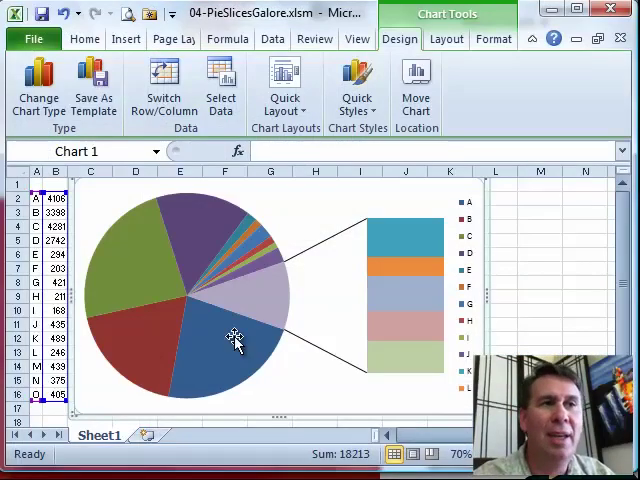
pyautogui.moveTo(188, 235)
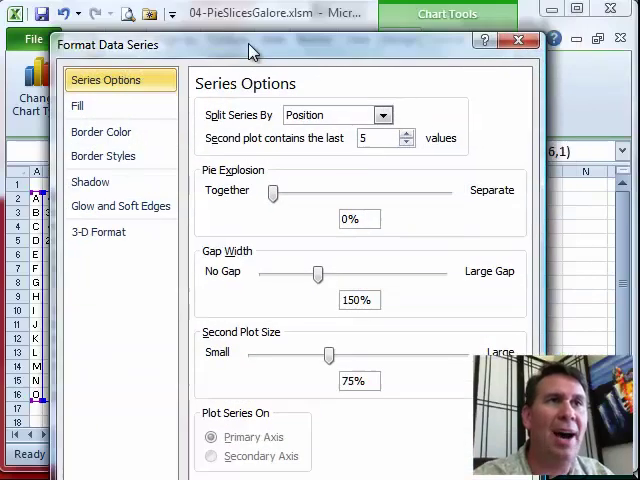
# Split the series by Value so the bar holds all values less than 1000.
pyautogui.click(389, 115)
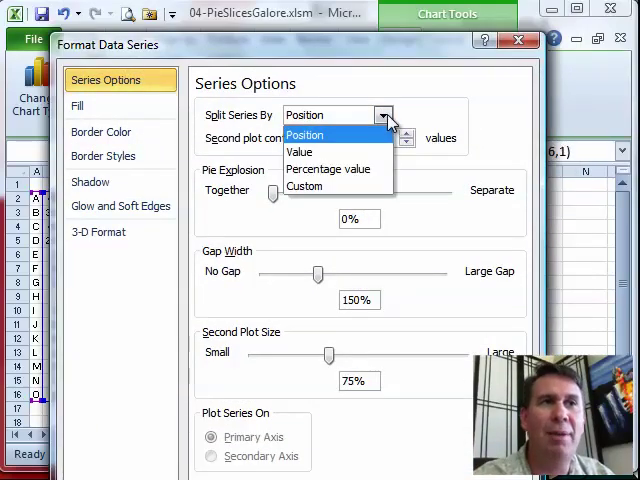
pyautogui.moveTo(328, 168)
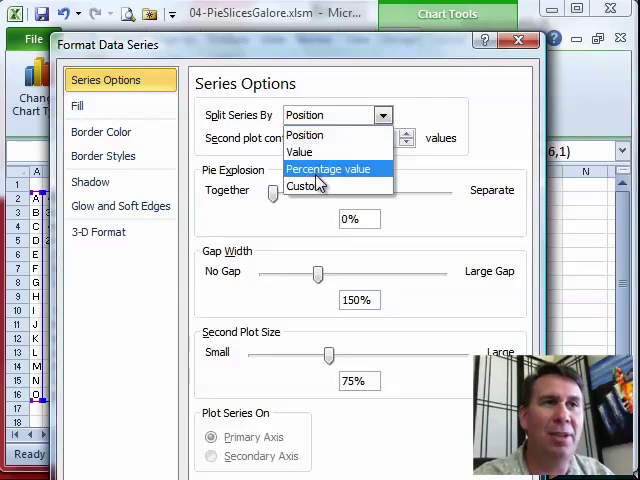
pyautogui.moveTo(303, 151)
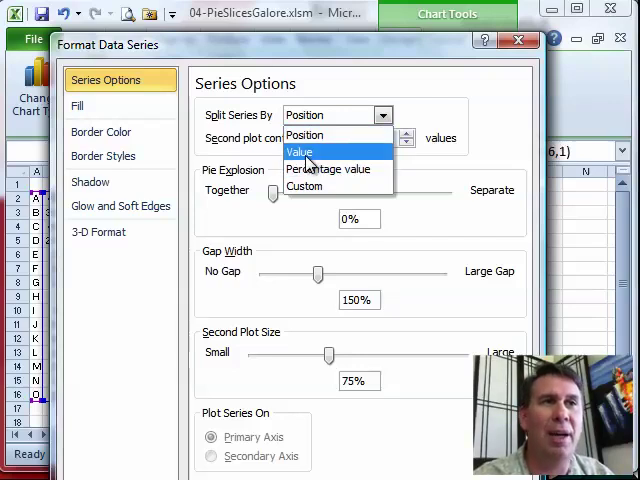
pyautogui.click(300, 151)
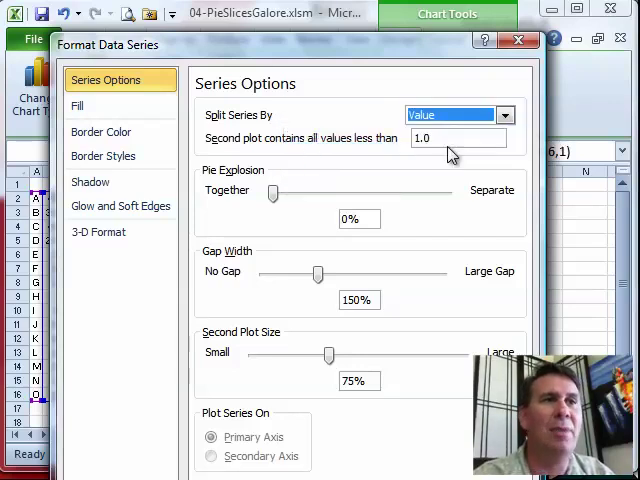
pyautogui.click(456, 138)
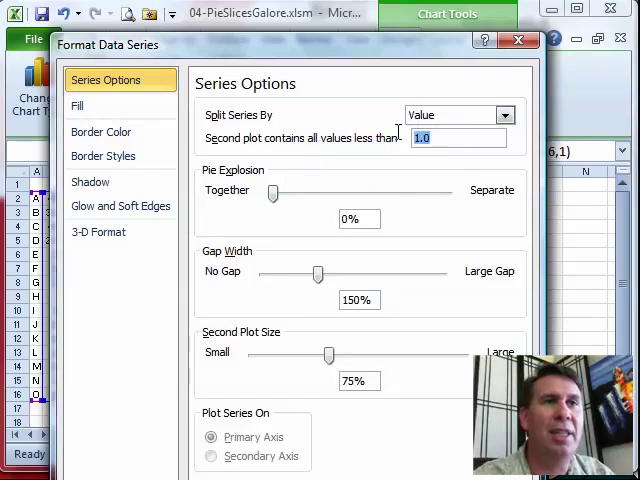
pyautogui.write('1000')
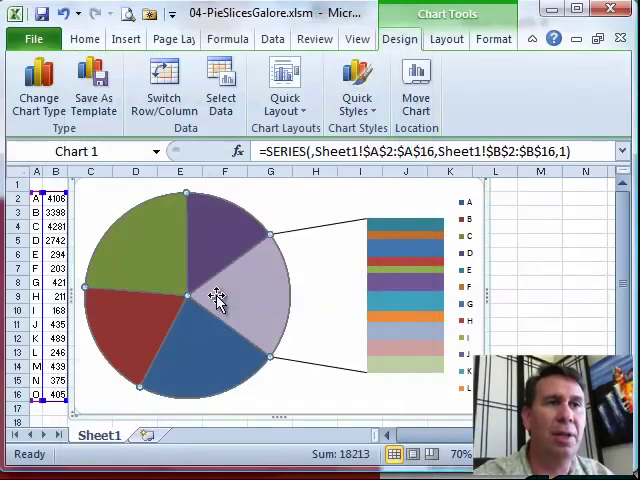
pyautogui.moveTo(250, 289)
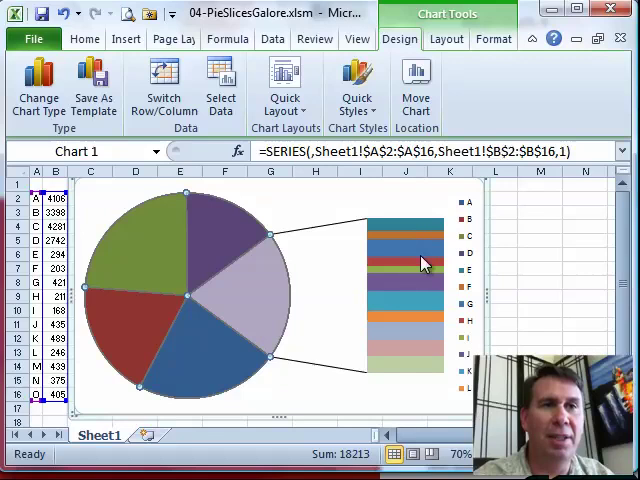
pyautogui.moveTo(402, 355)
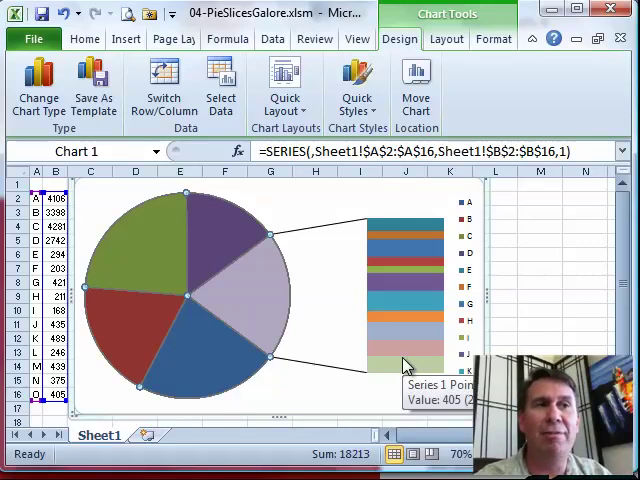
pyautogui.moveTo(435, 343)
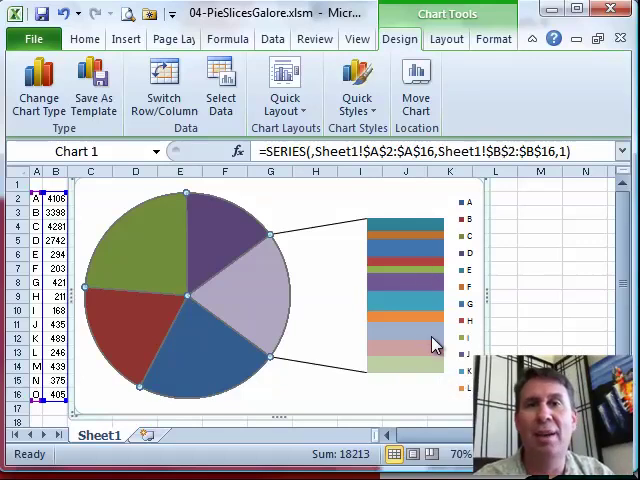
pyautogui.moveTo(389, 282)
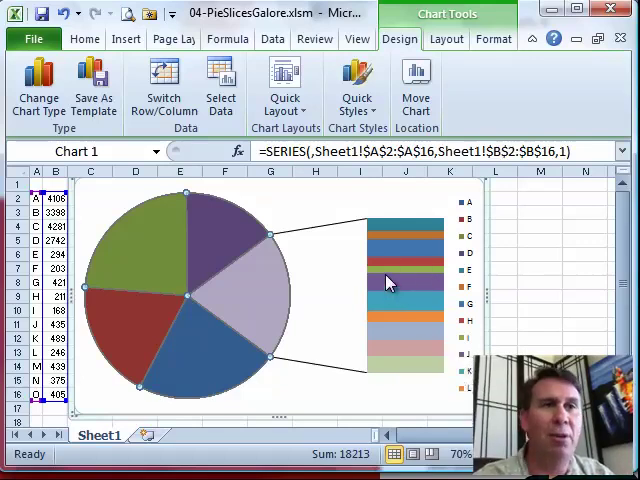
# Open Format Data Series for the pie and set Second Plot Size to 83%.
pyautogui.rightClick(390, 283)
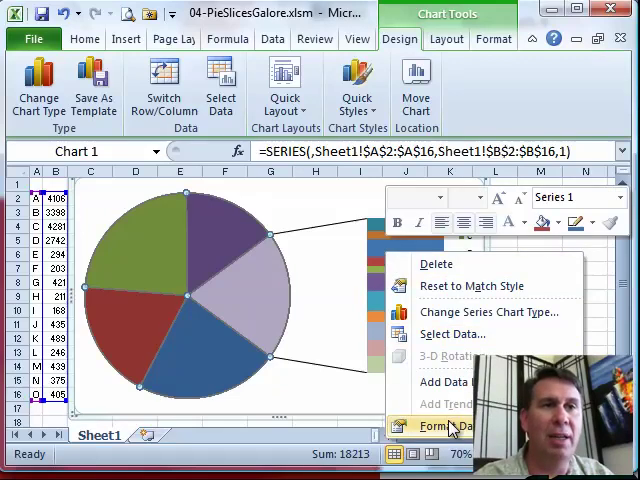
pyautogui.click(451, 427)
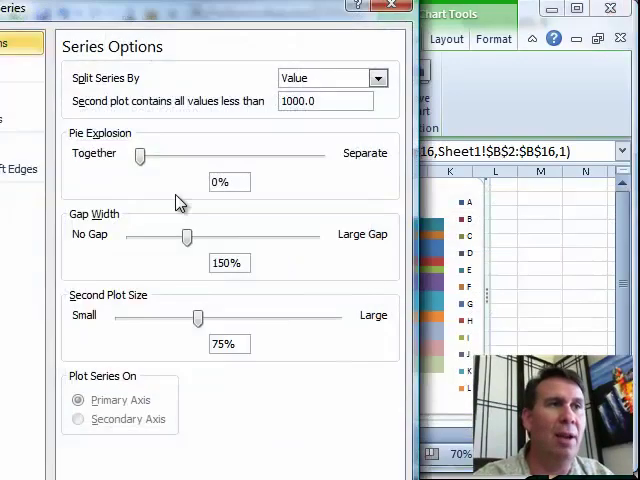
pyautogui.moveTo(160, 205)
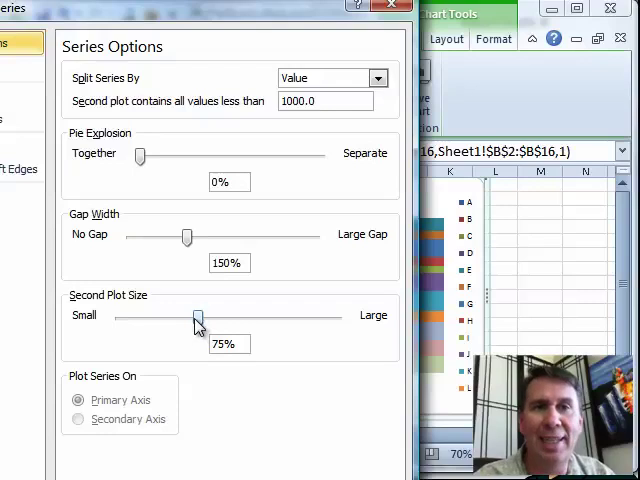
pyautogui.moveTo(197, 317); pyautogui.dragTo(185, 319)
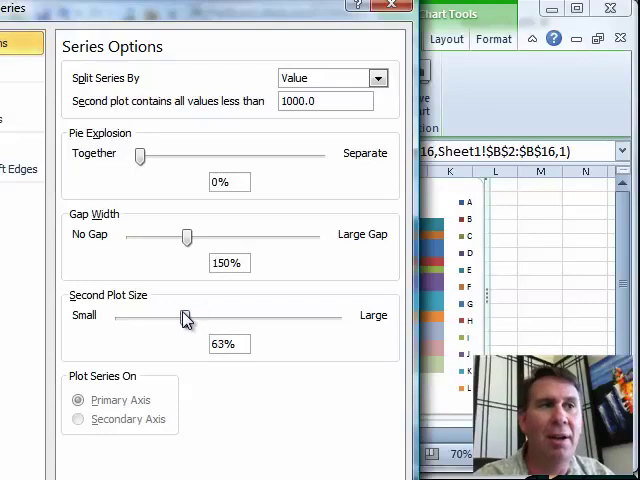
pyautogui.moveTo(185, 318); pyautogui.dragTo(140, 318)
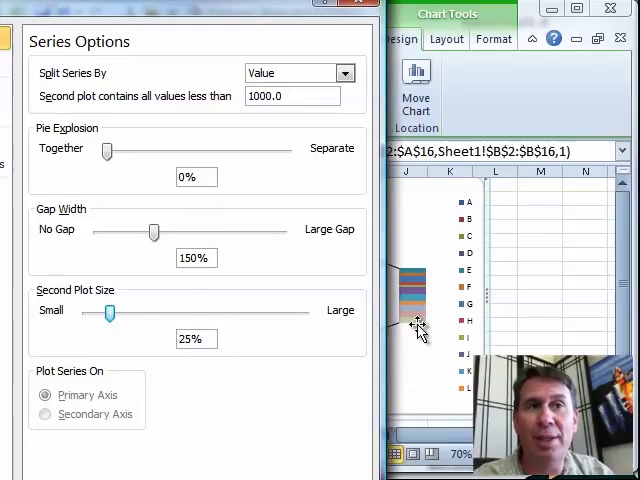
pyautogui.moveTo(109, 311); pyautogui.dragTo(188, 311)
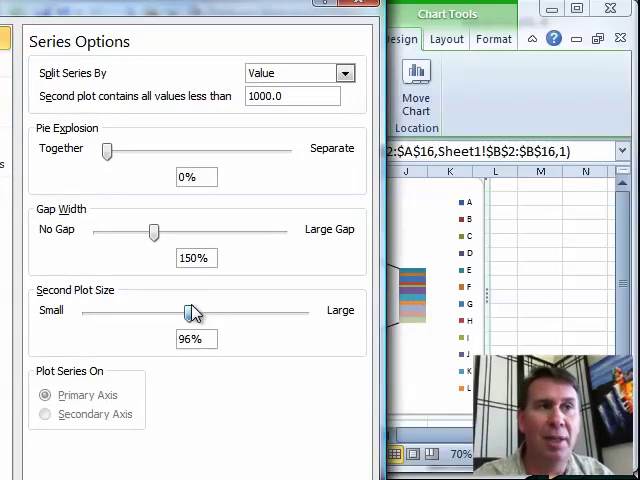
pyautogui.moveTo(183, 311); pyautogui.dragTo(253, 311)
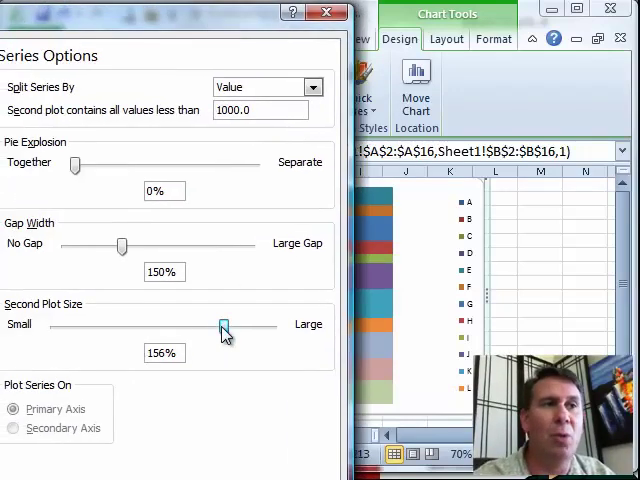
pyautogui.moveTo(223, 326); pyautogui.dragTo(140, 326)
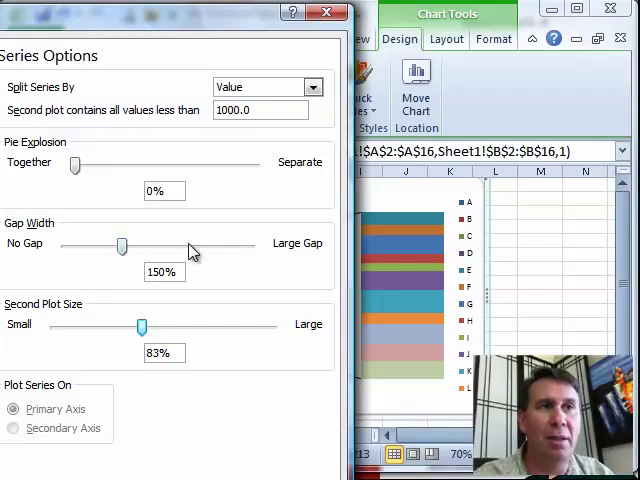
pyautogui.moveTo(143, 178)
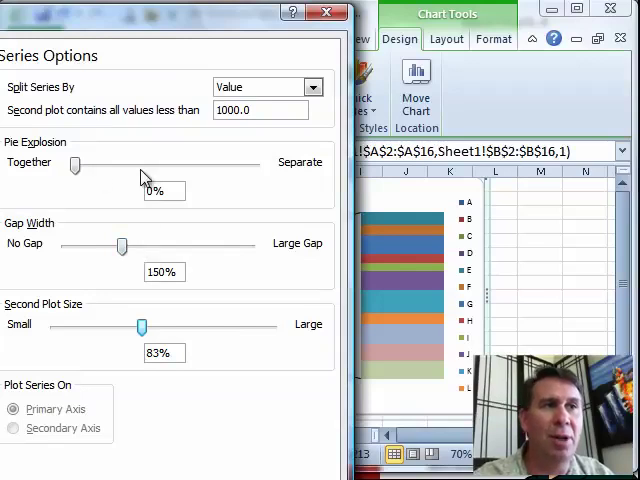
pyautogui.moveTo(158, 178)
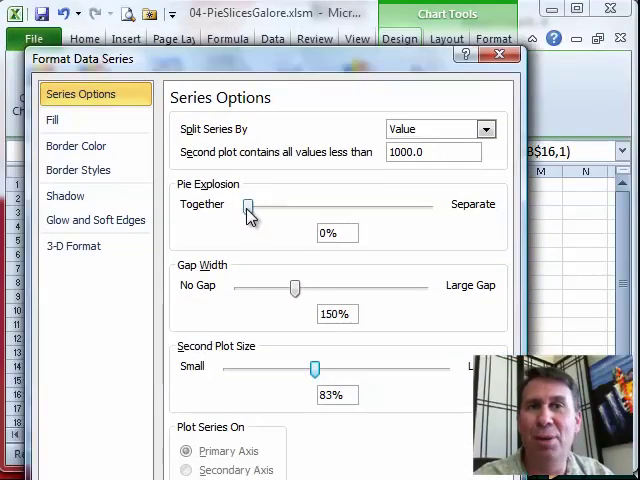
# Set Pie Explosion to 76% and close the Format Data Series pane.
pyautogui.moveTo(248, 204); pyautogui.dragTo(270, 211)
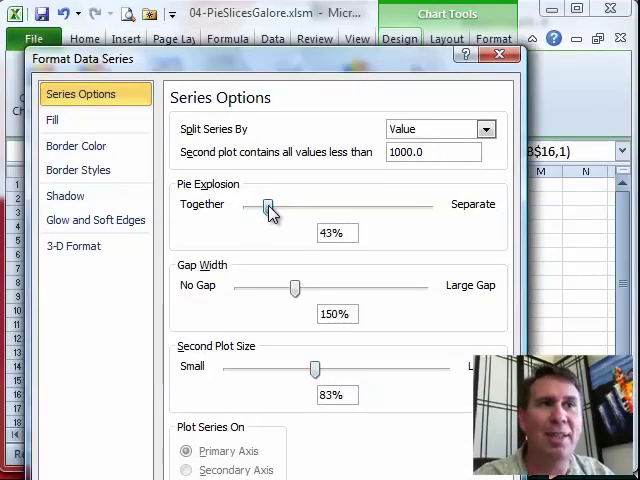
pyautogui.moveTo(268, 207); pyautogui.dragTo(281, 207)
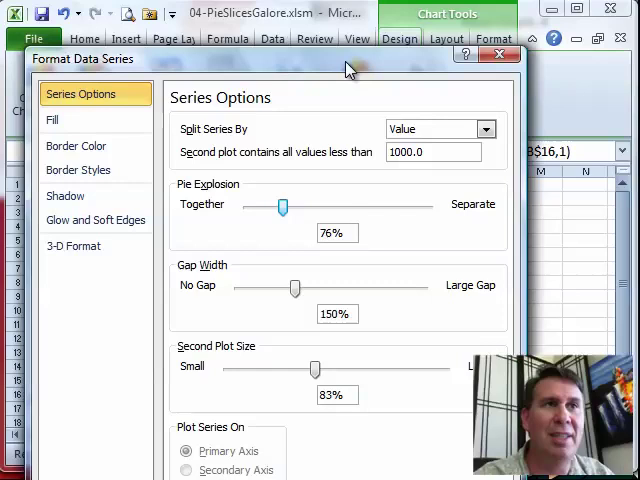
pyautogui.click(501, 58)
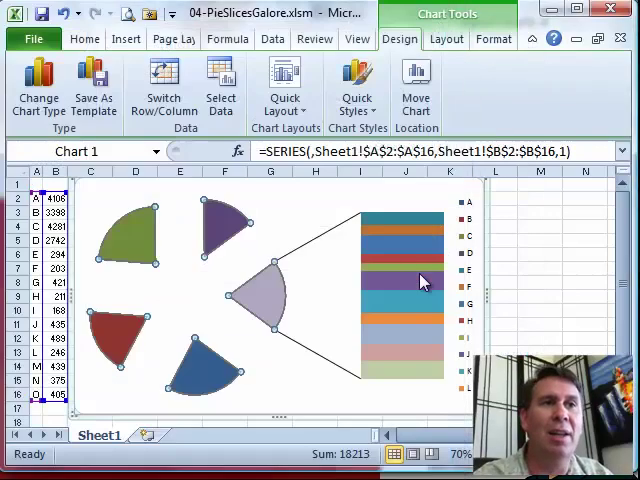
# Apply Reset to Match Style on the data series to rejoin the slices.
pyautogui.rightClick(420, 281)
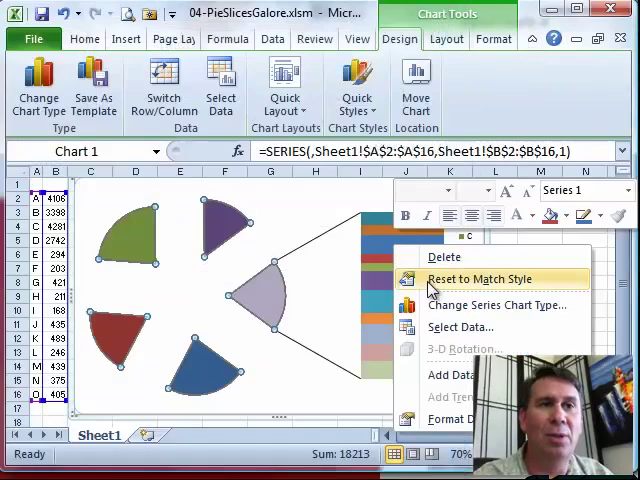
pyautogui.click(479, 279)
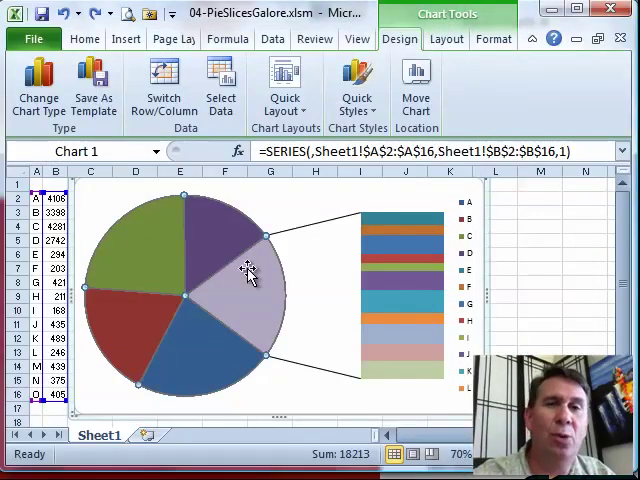
pyautogui.moveTo(394, 345)
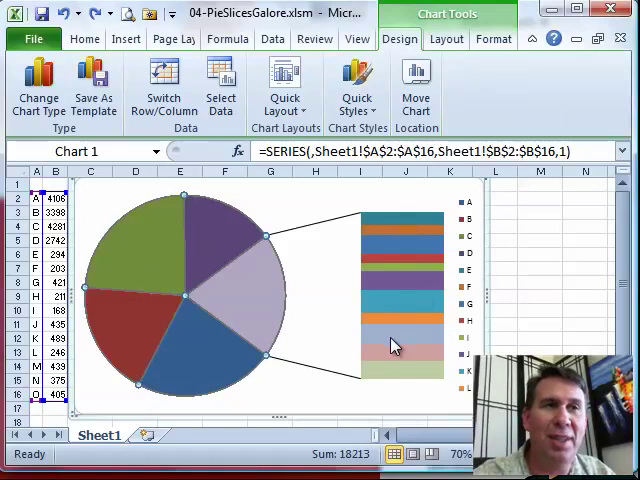
pyautogui.moveTo(402, 250)
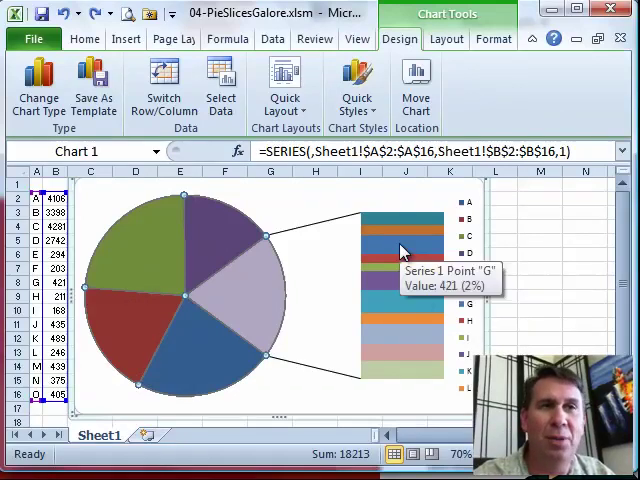